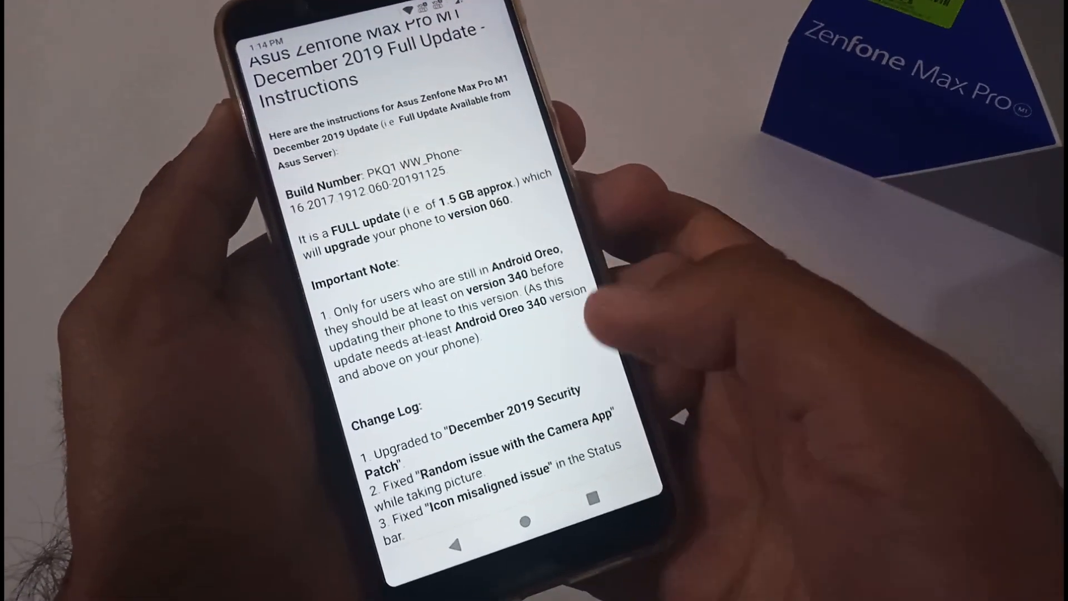
# - Scroll the update instructions down to the Official ASUS Server download link section
pyautogui.scroll(-3)
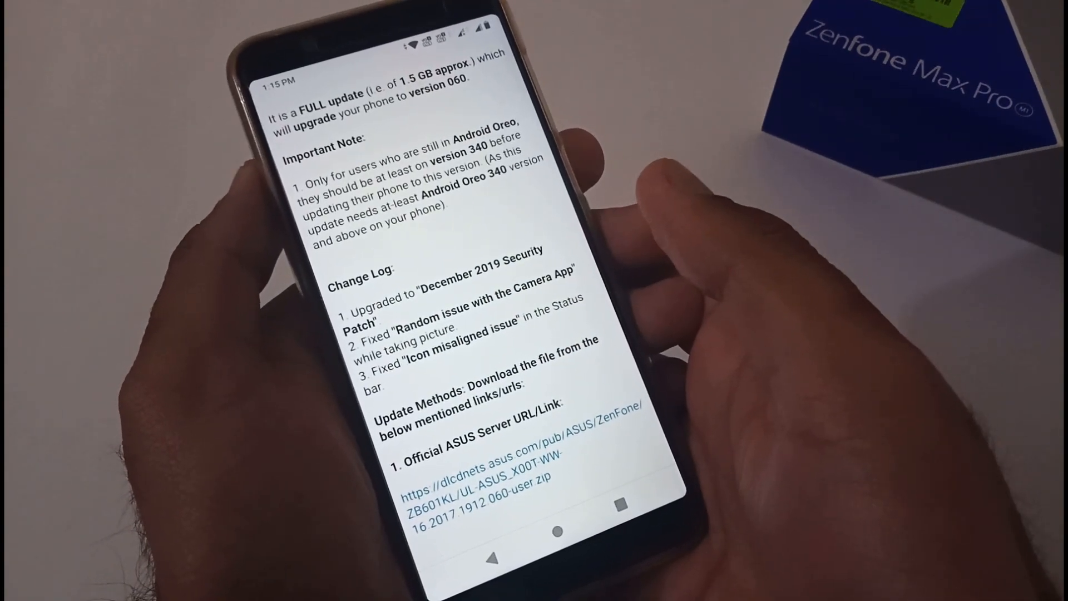
pyautogui.scroll(-3)
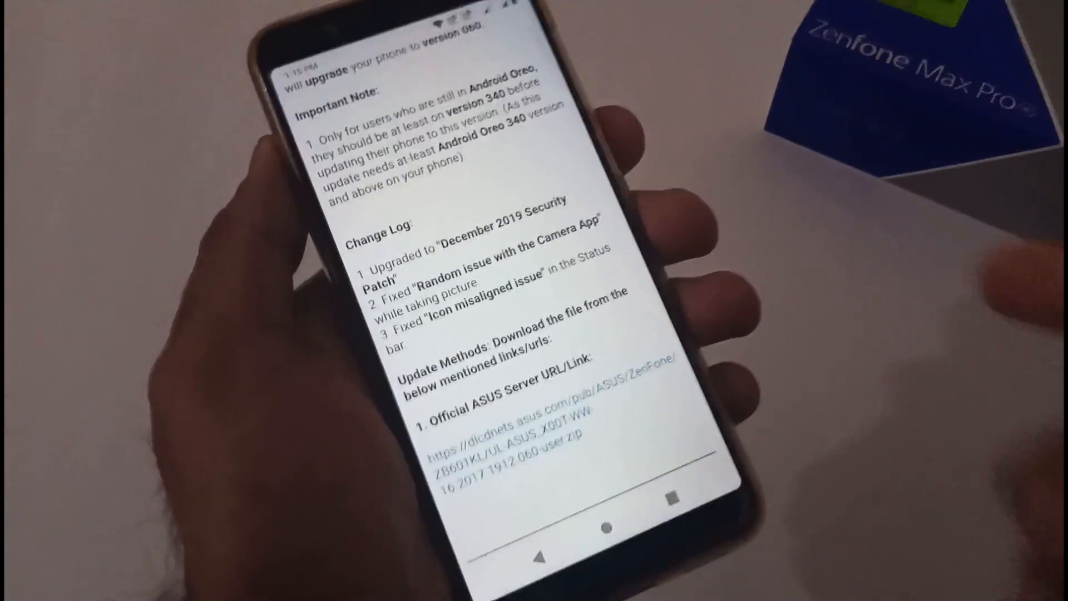
# - Leave the browser and return to the Android home screen
pyautogui.scroll(-3)
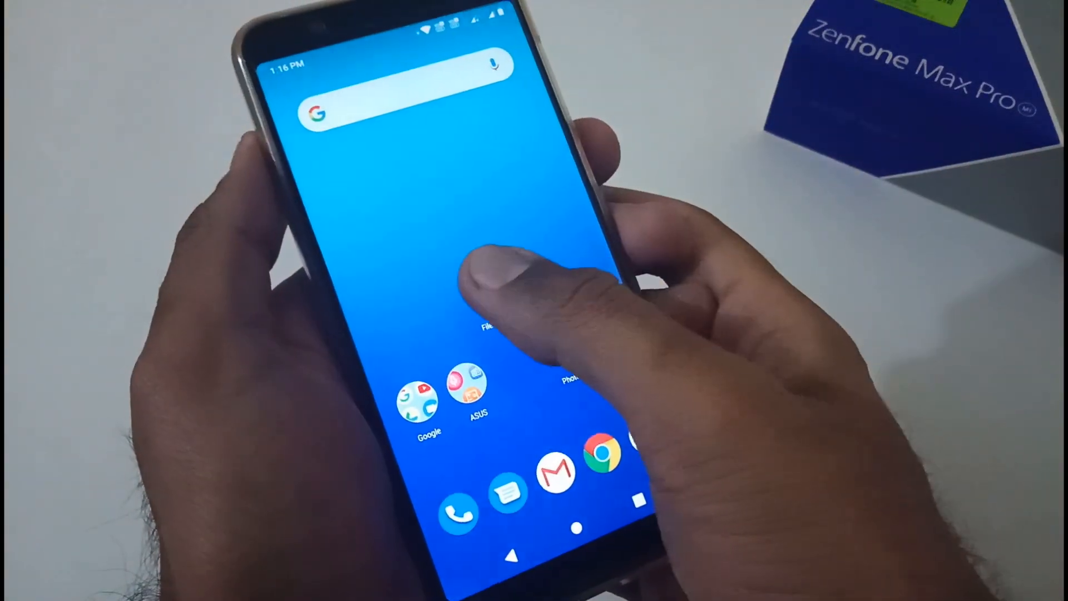
# - In File Manager Downloads, copy the December 2019 update zip to the internal storage root
pyautogui.click(489, 334)
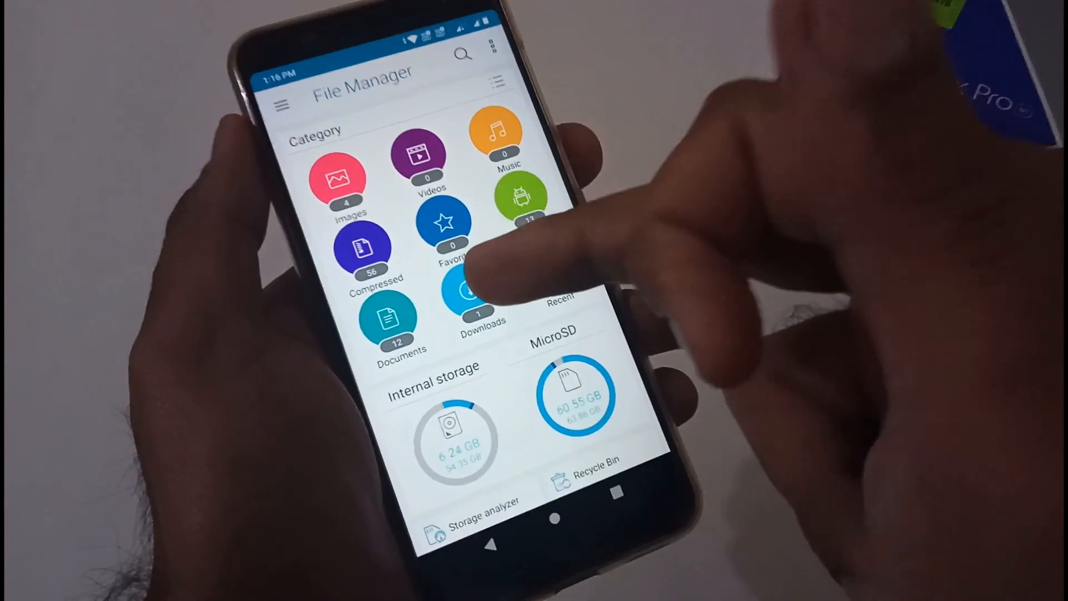
pyautogui.click(478, 307)
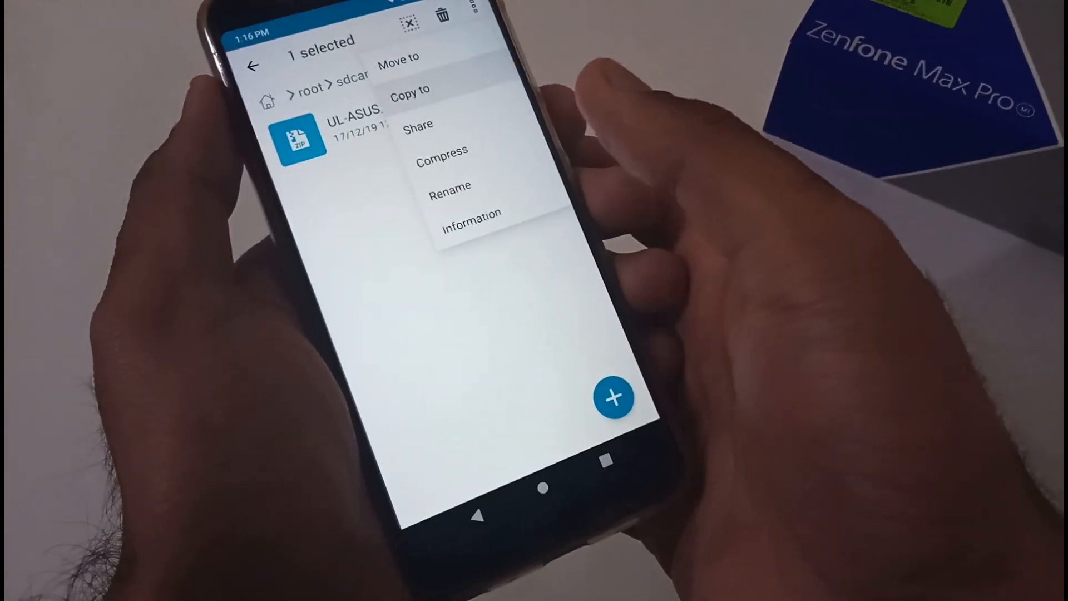
pyautogui.click(410, 89)
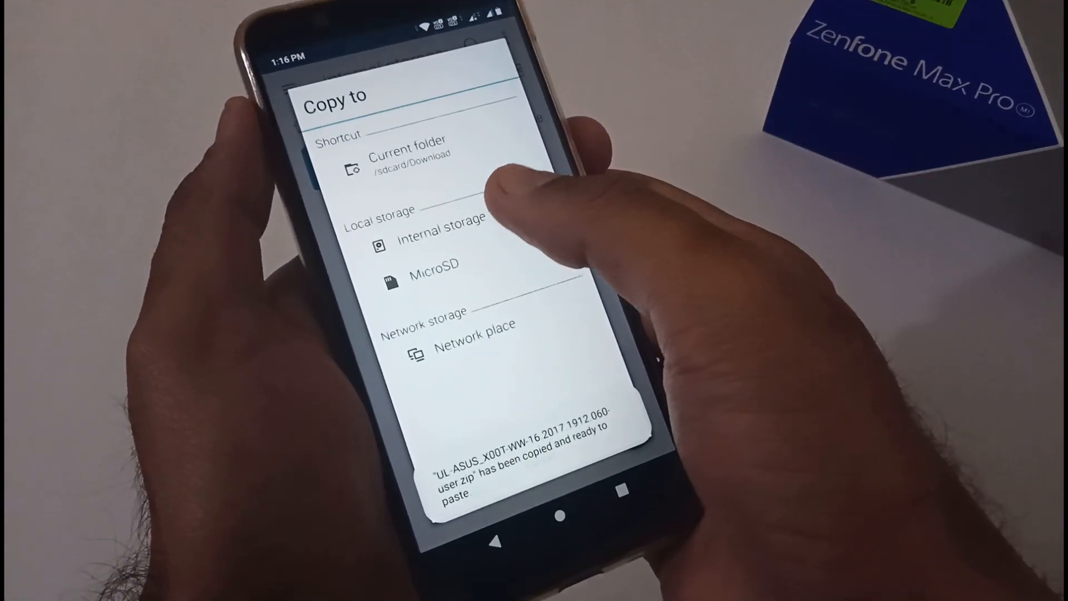
pyautogui.click(440, 239)
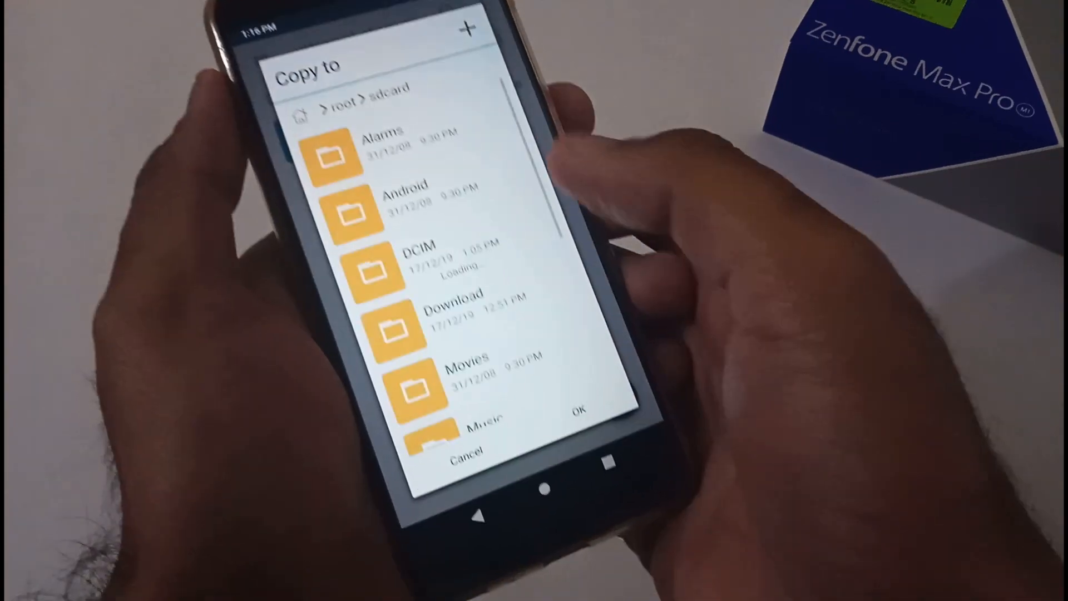
pyautogui.scroll(-3)
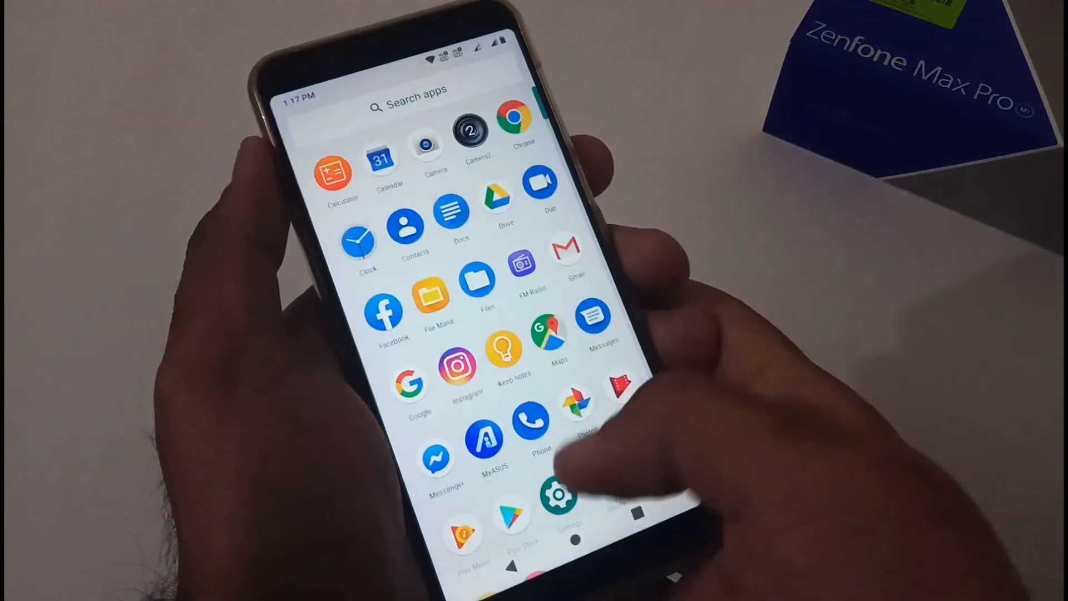
# - Show Settings > System > About phone > Android version with the December 2019 patch and build 060
pyautogui.click(558, 497)
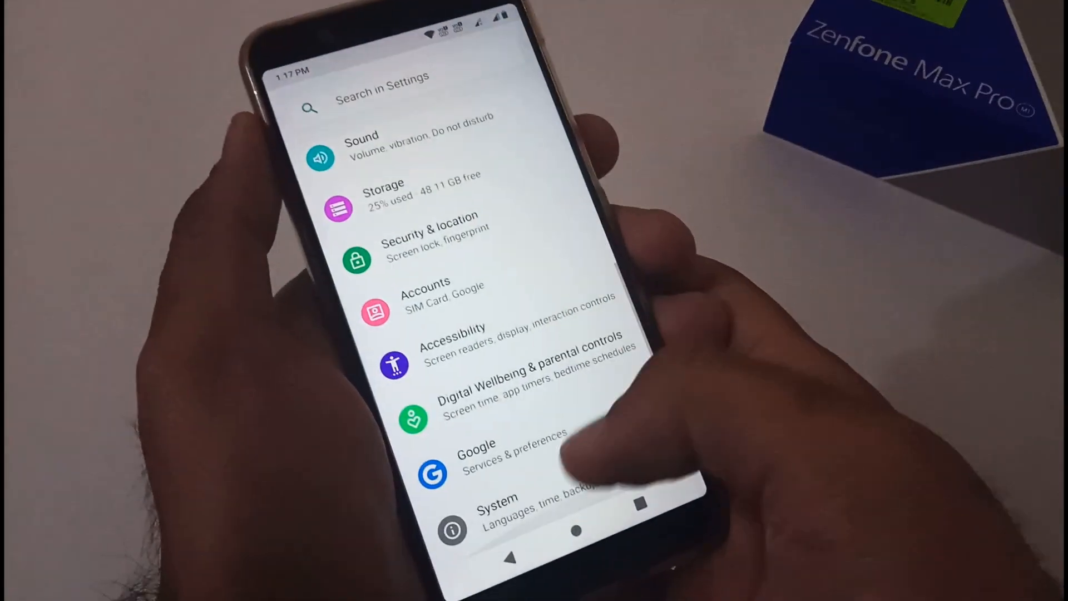
pyautogui.click(497, 510)
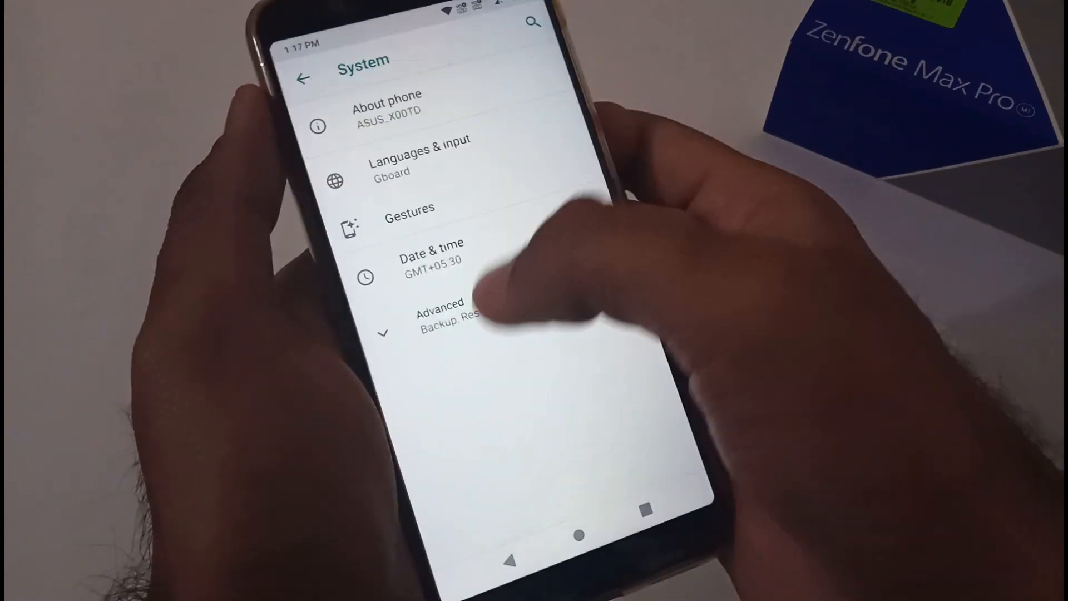
pyautogui.click(387, 109)
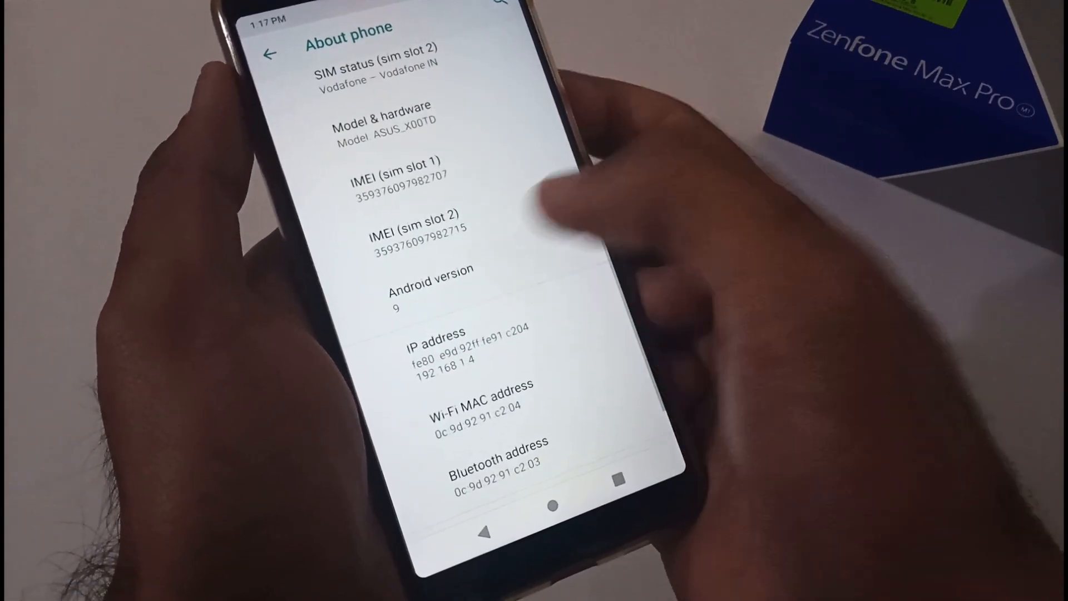
pyautogui.click(431, 289)
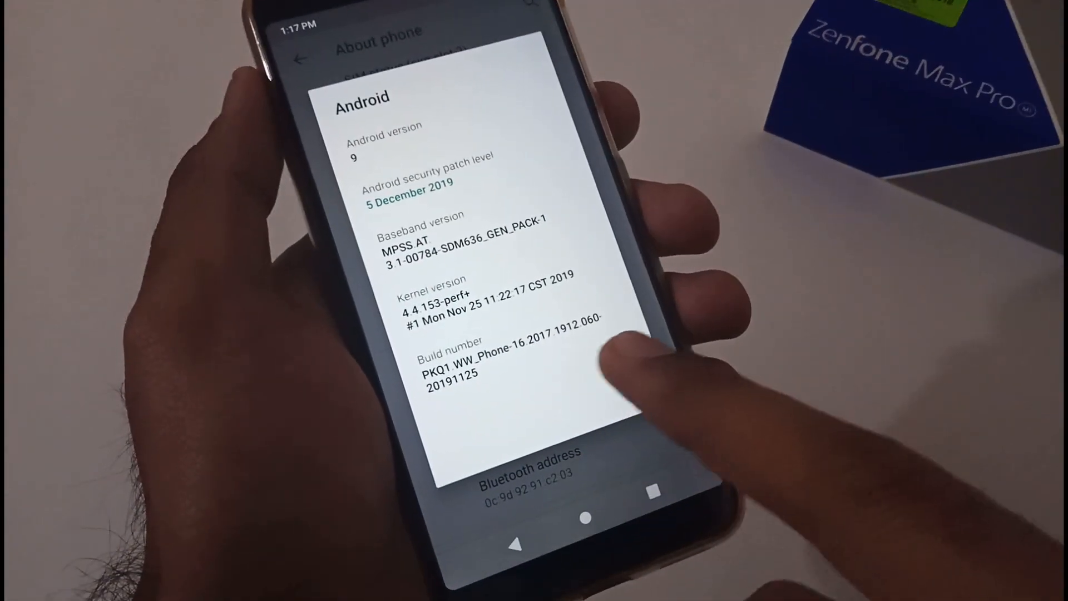